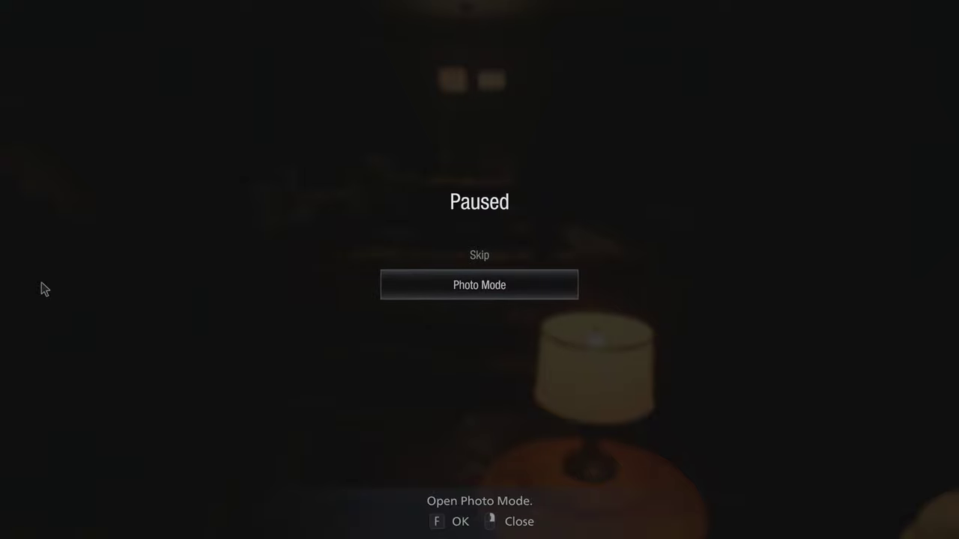
mouse_move(202, 250)
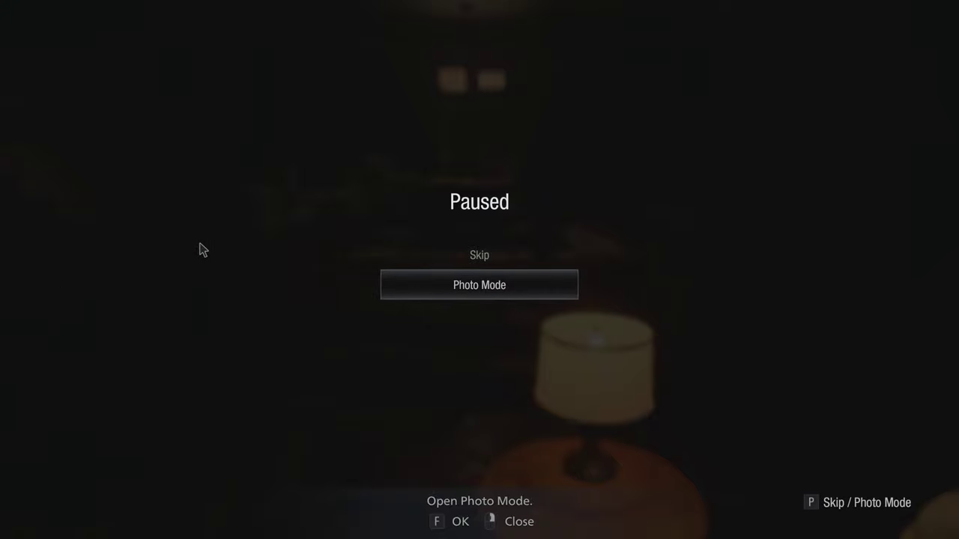
Enter Photo Mode from the Paused menu on the living room cutscene
click(479, 285)
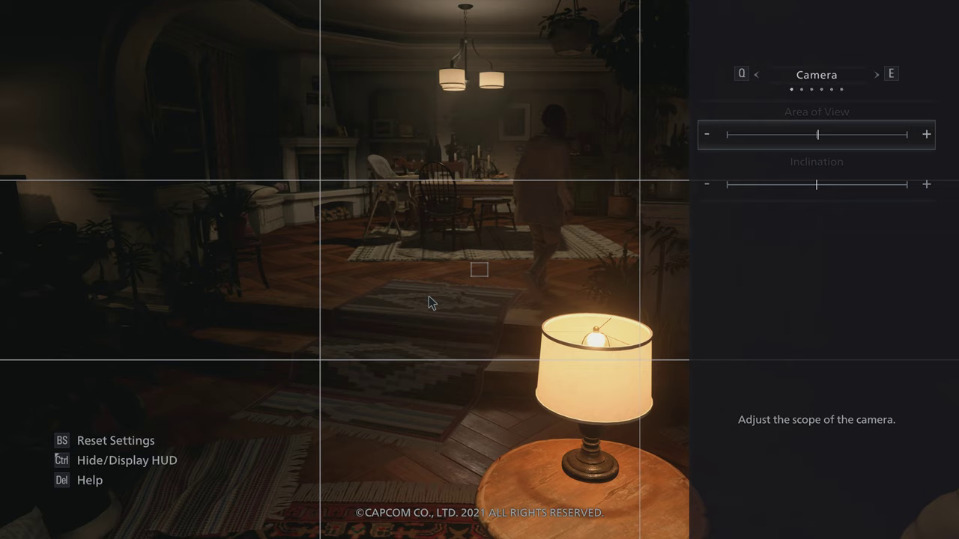
mouse_move(250, 401)
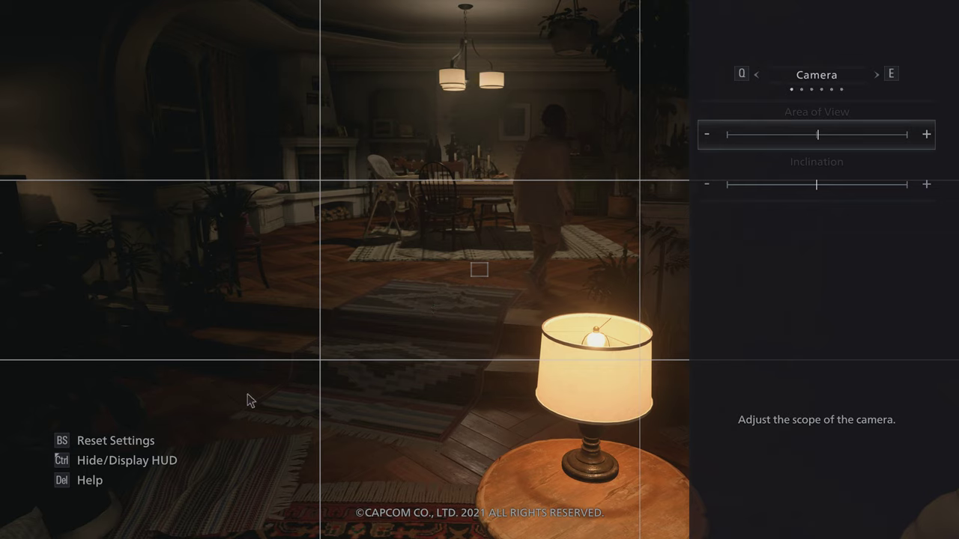
mouse_move(353, 517)
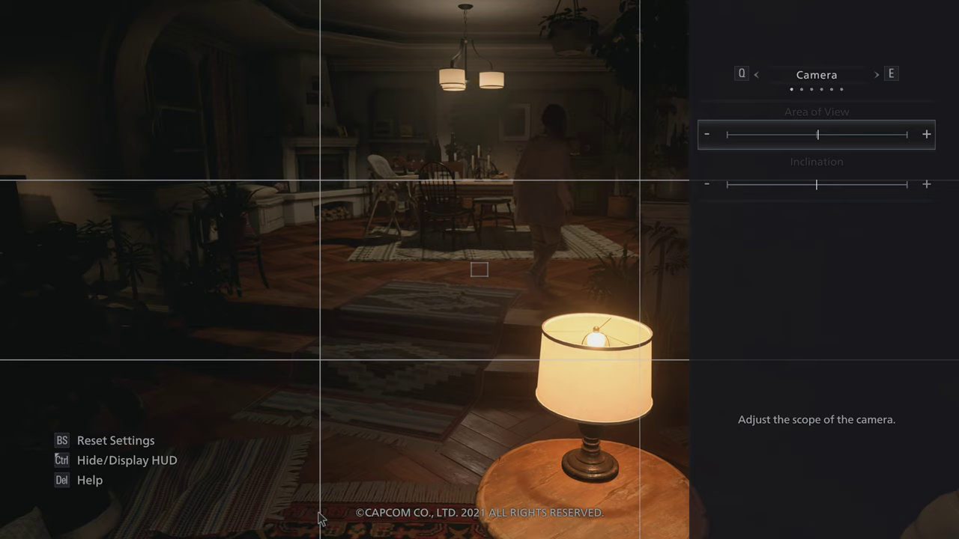
mouse_move(792, 278)
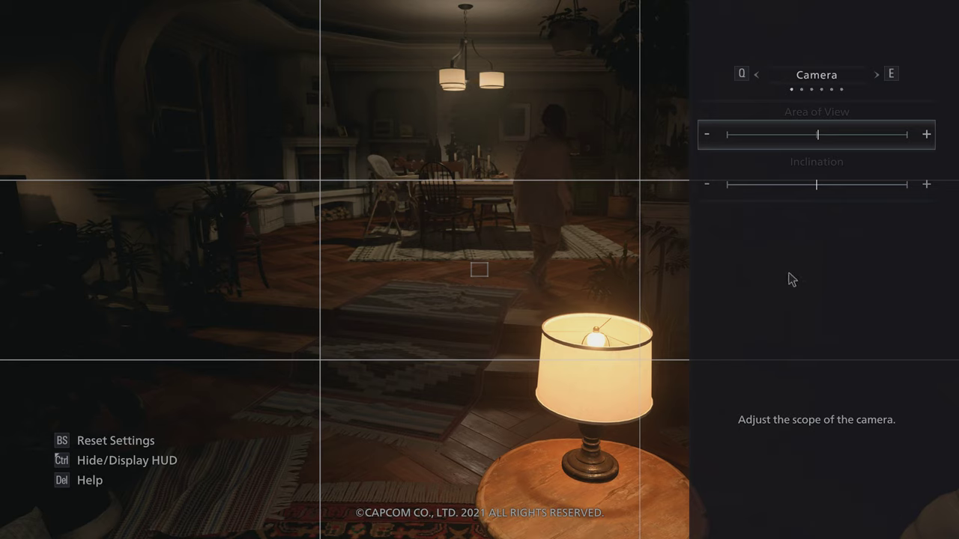
Cycle the Game Logo through Top Left and Bottom Right in Frames & Logo, then return it to None
click(875, 74)
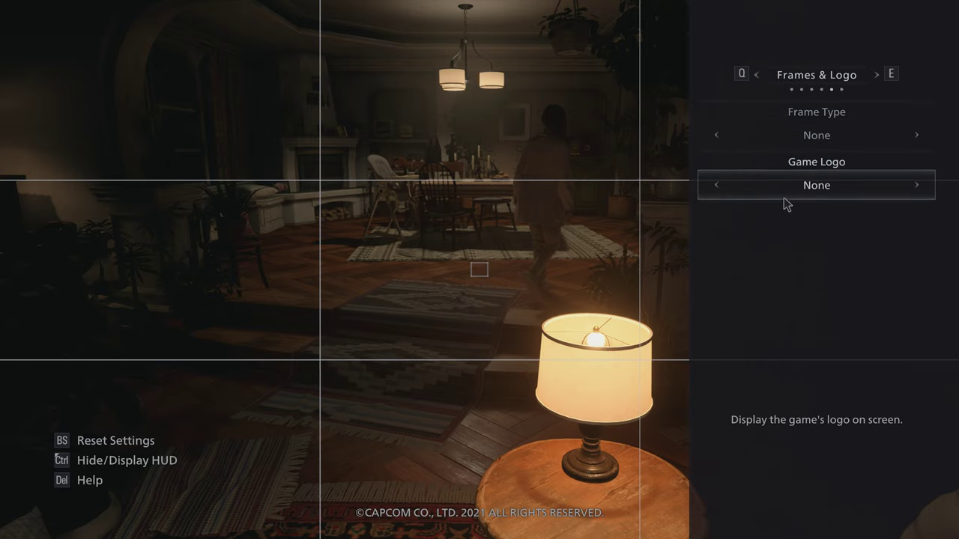
mouse_move(921, 176)
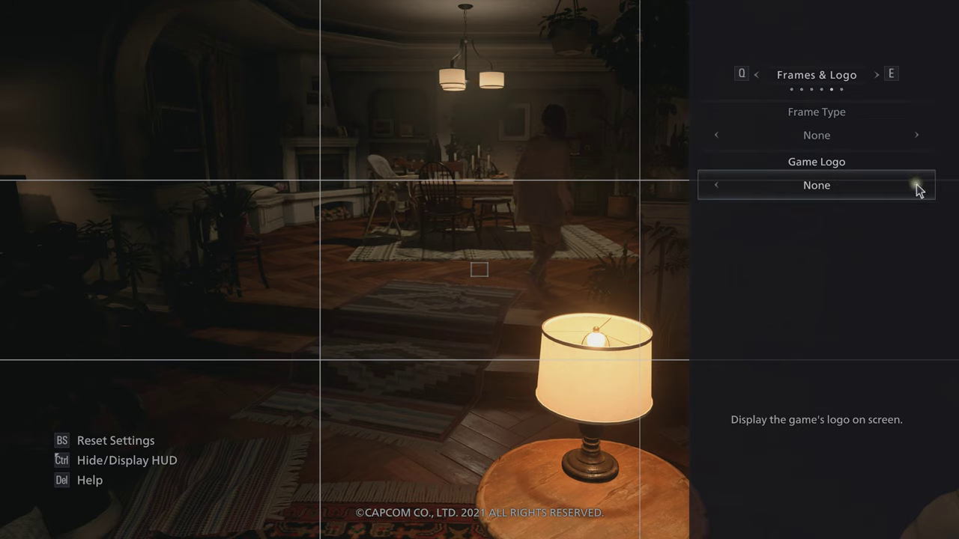
click(916, 185)
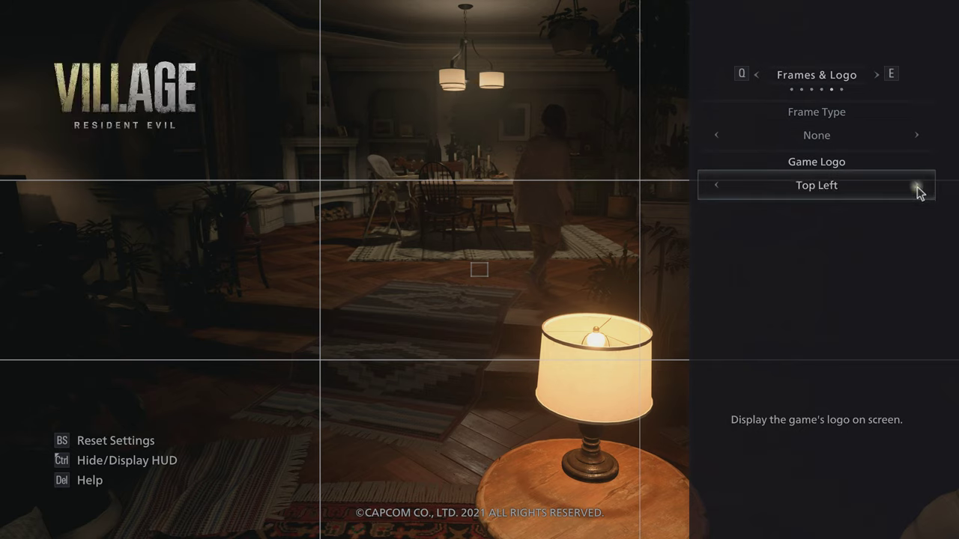
click(916, 185)
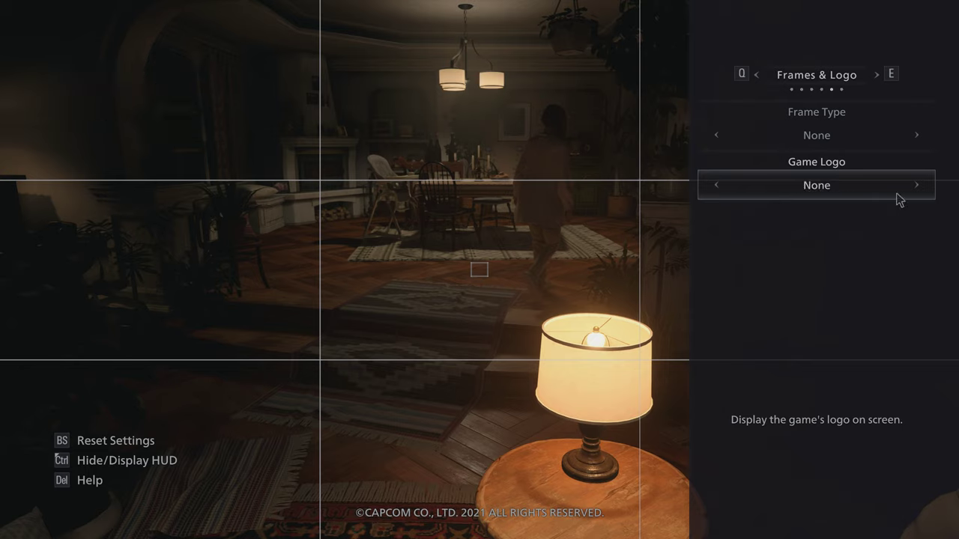
click(916, 185)
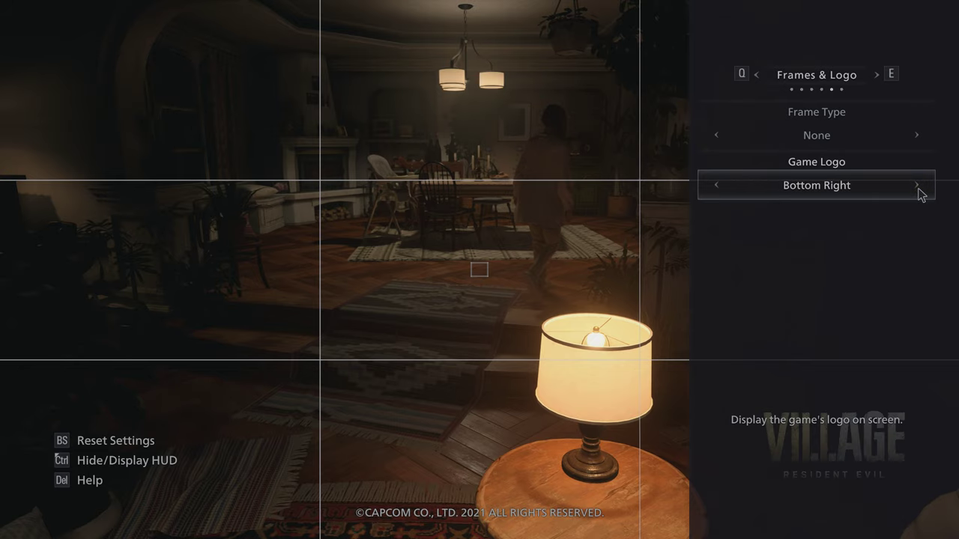
mouse_move(718, 196)
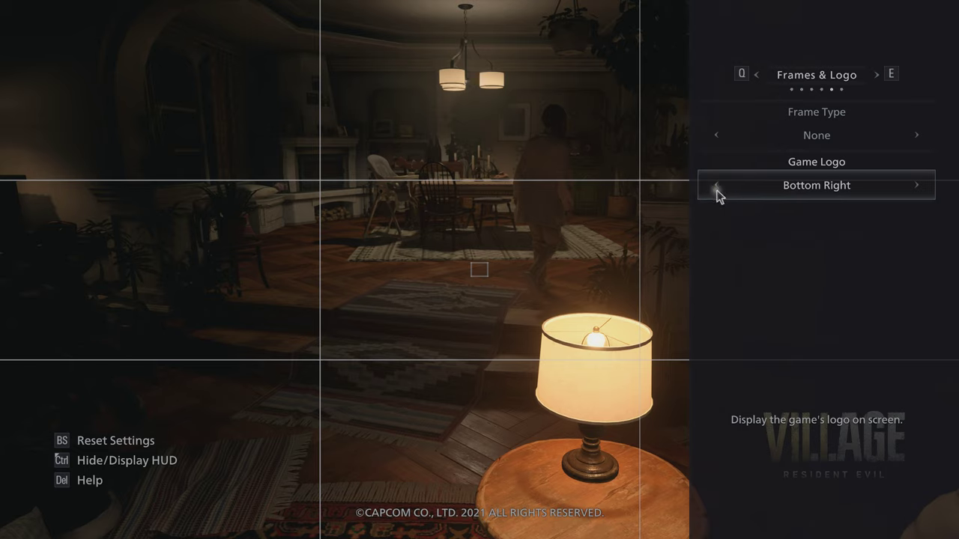
click(715, 185)
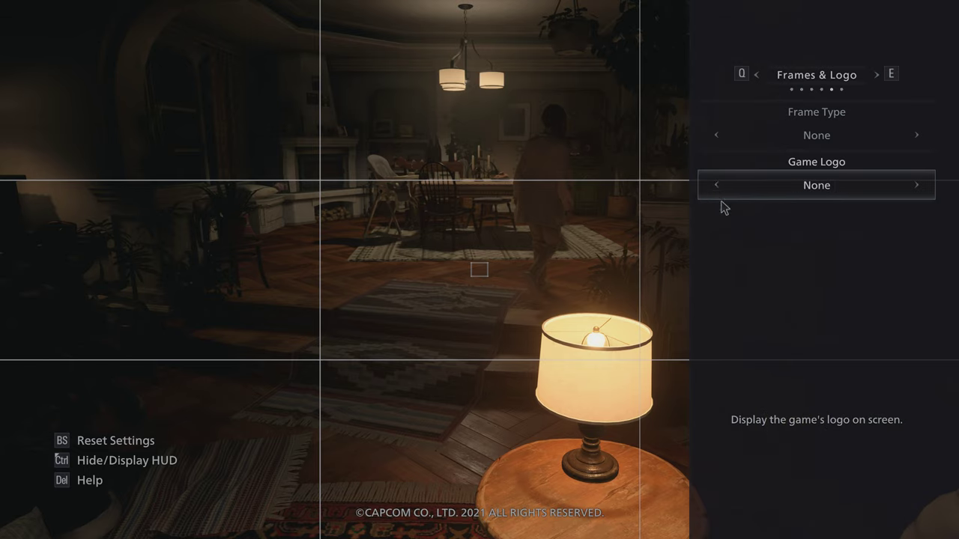
mouse_move(558, 485)
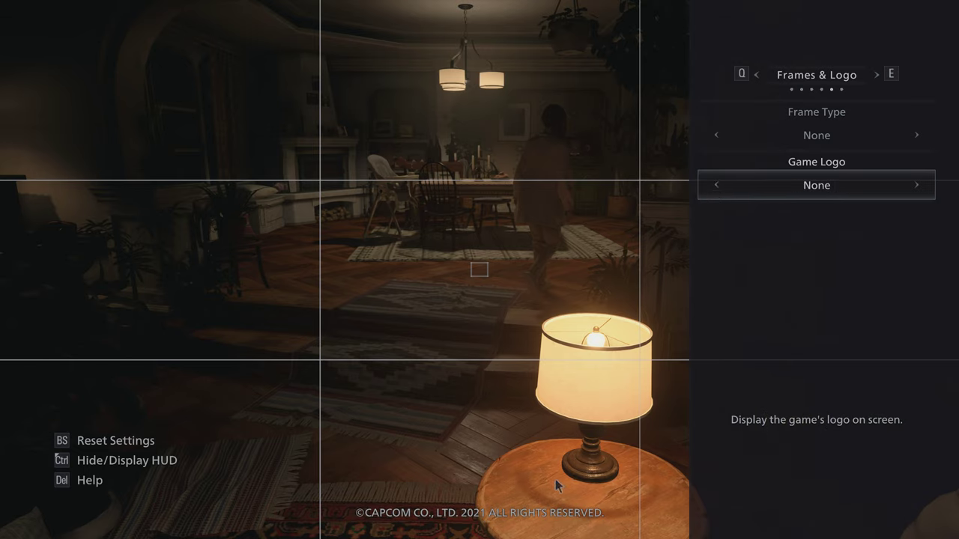